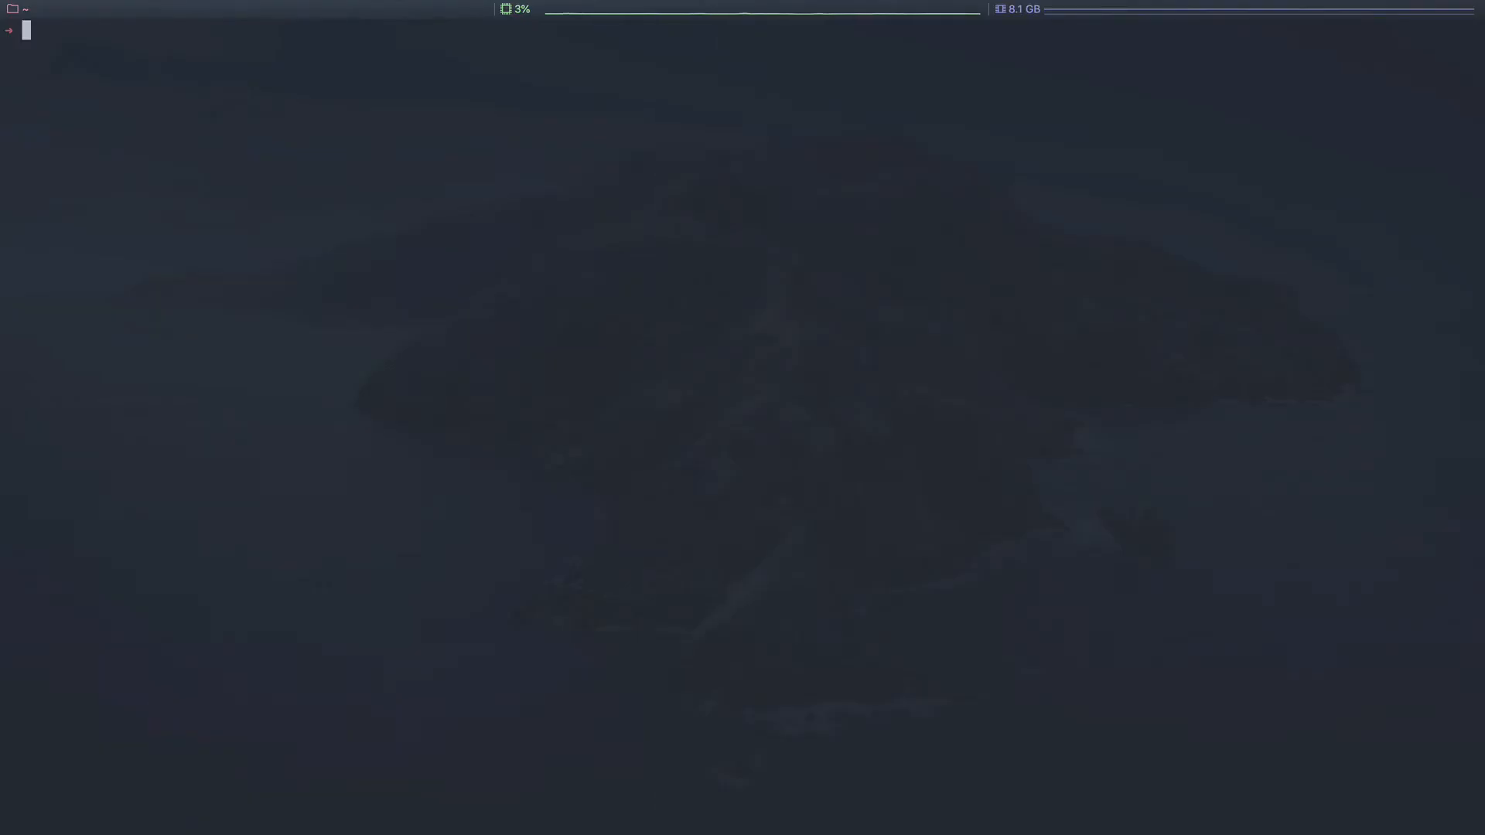
text(ssh)
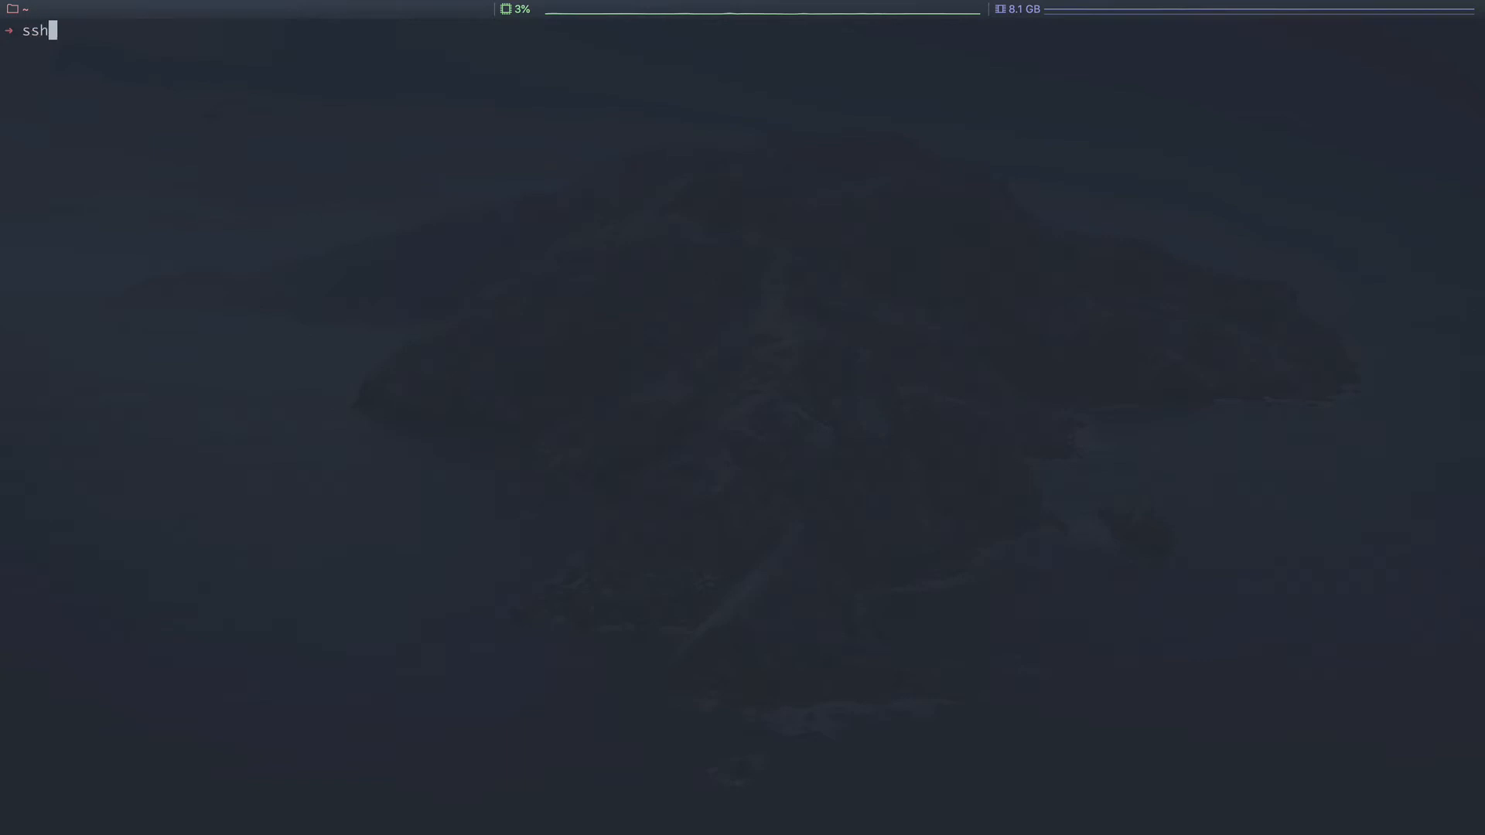
text(-key)
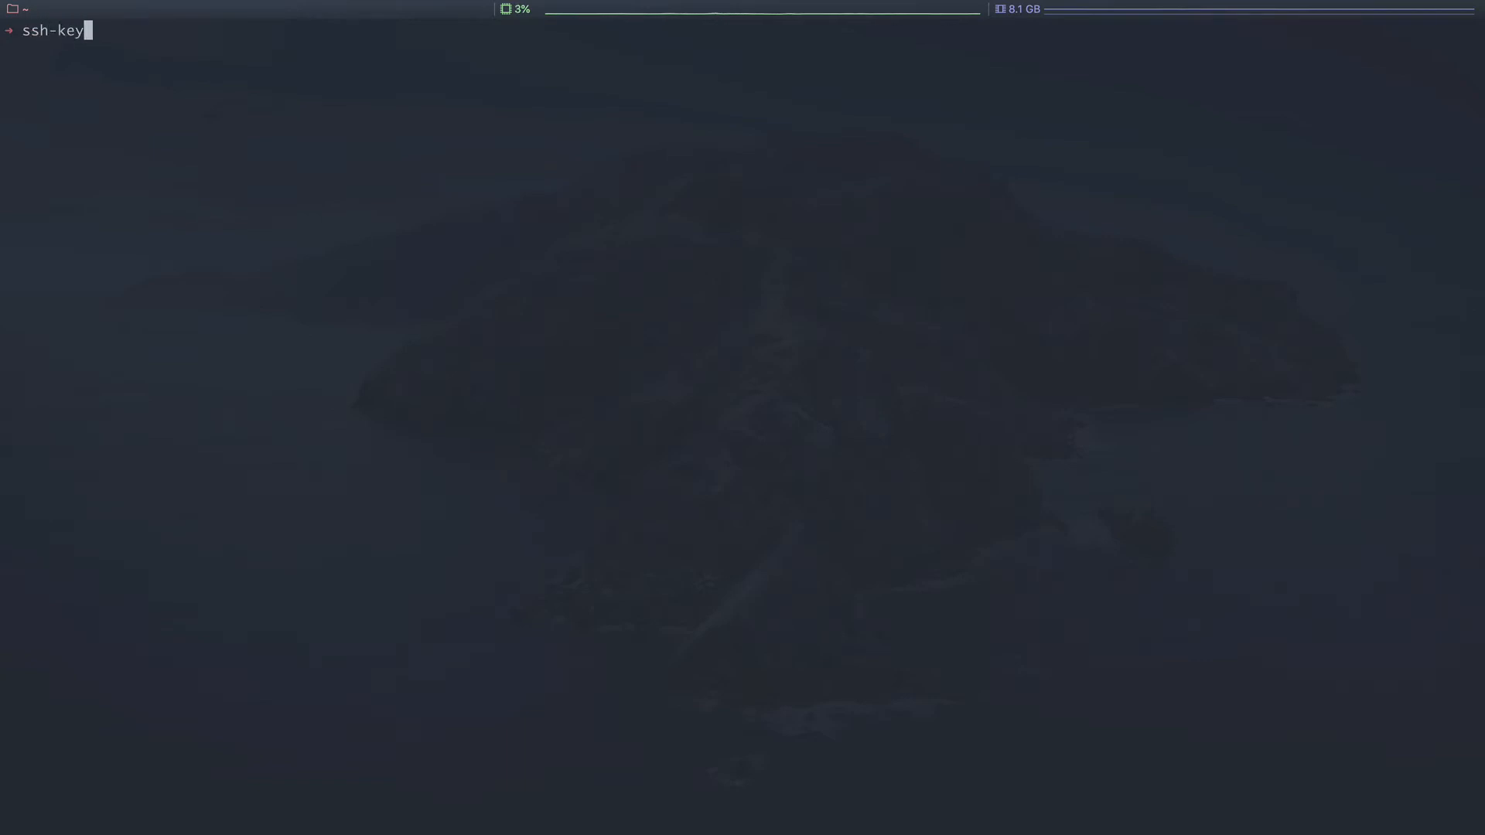
text(gen)
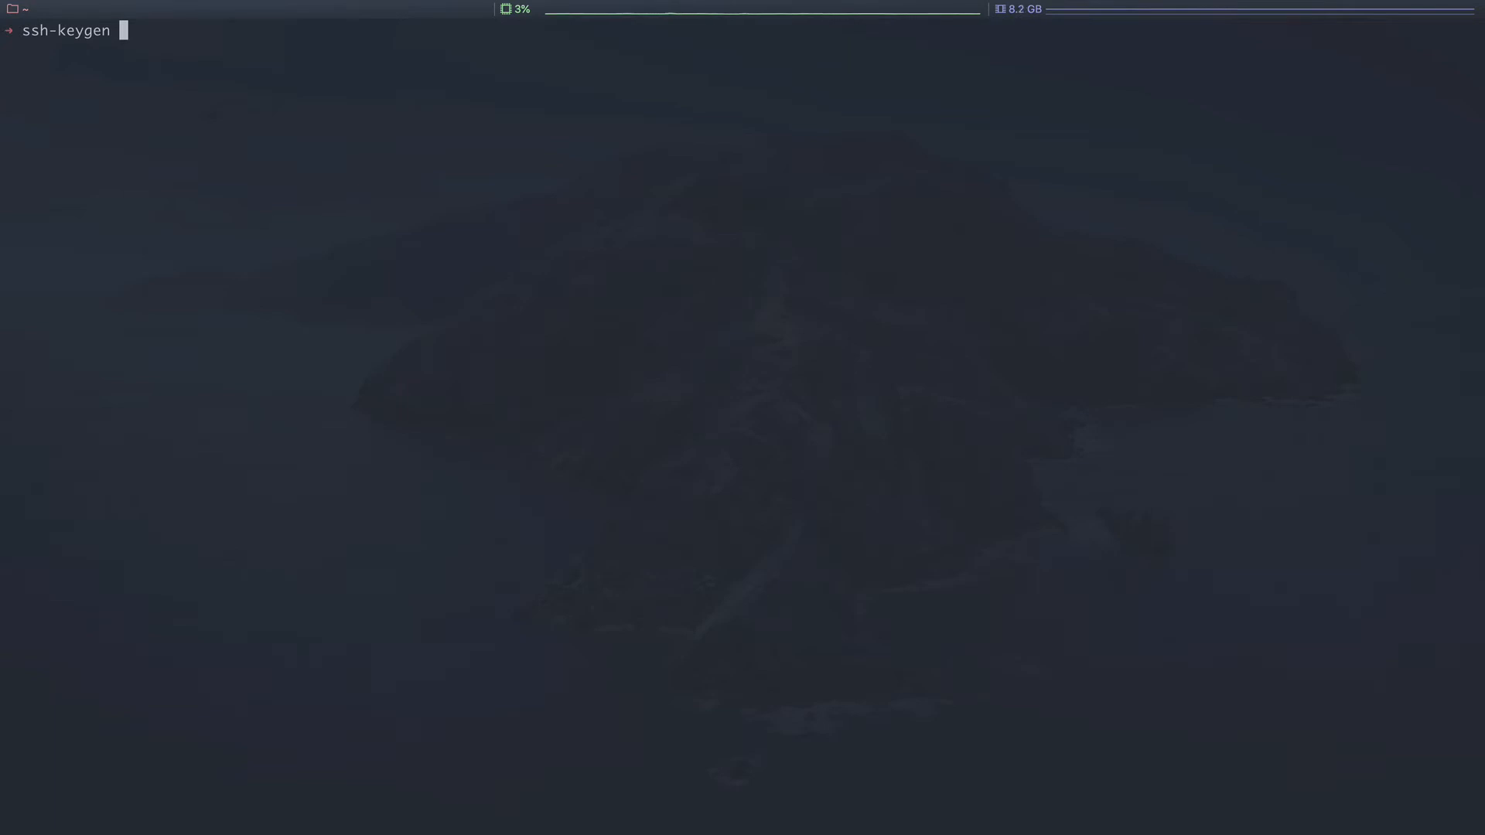
text(-t rsa)
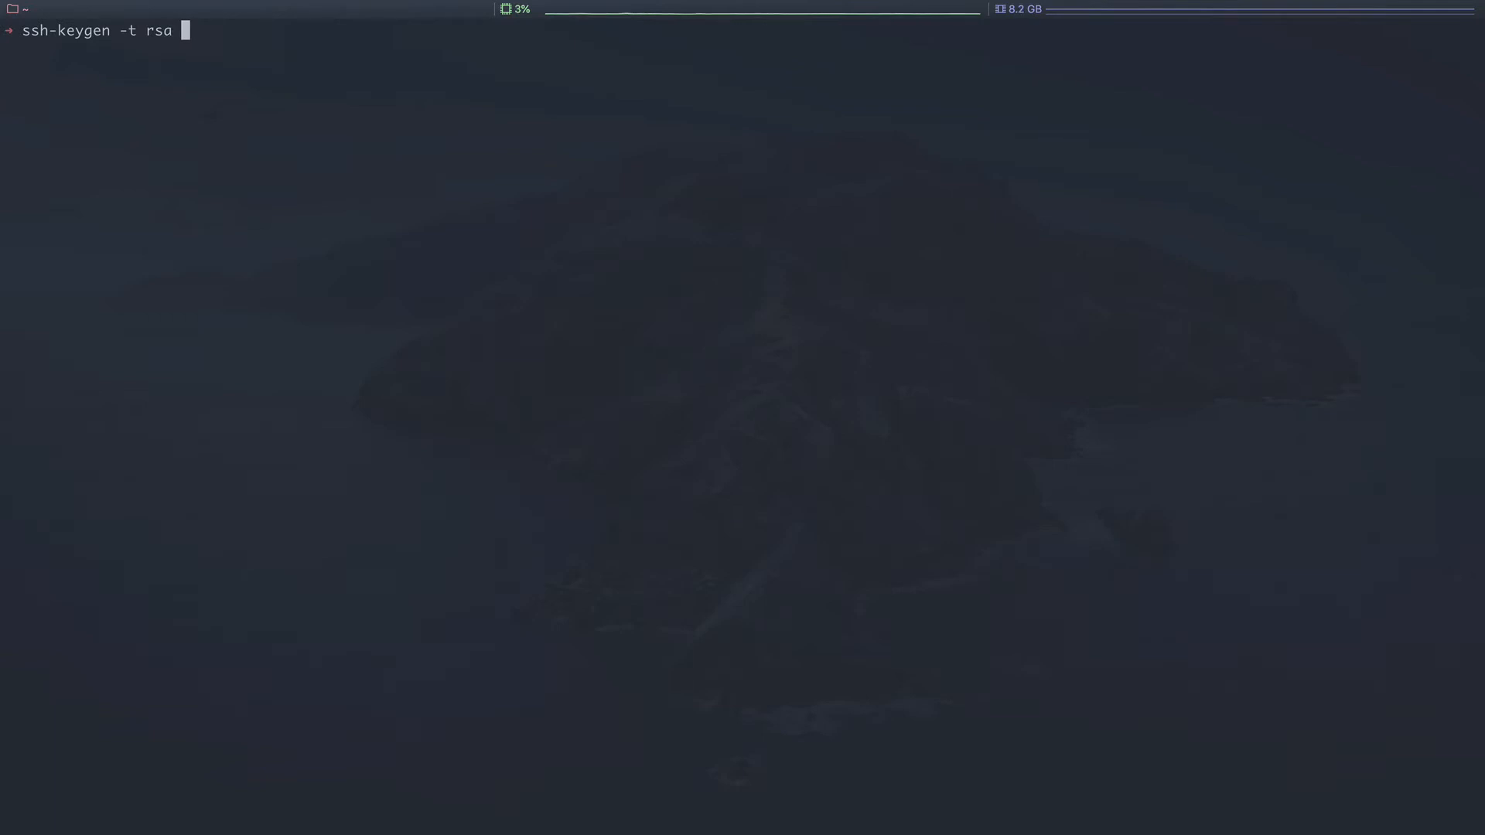
text(-b)
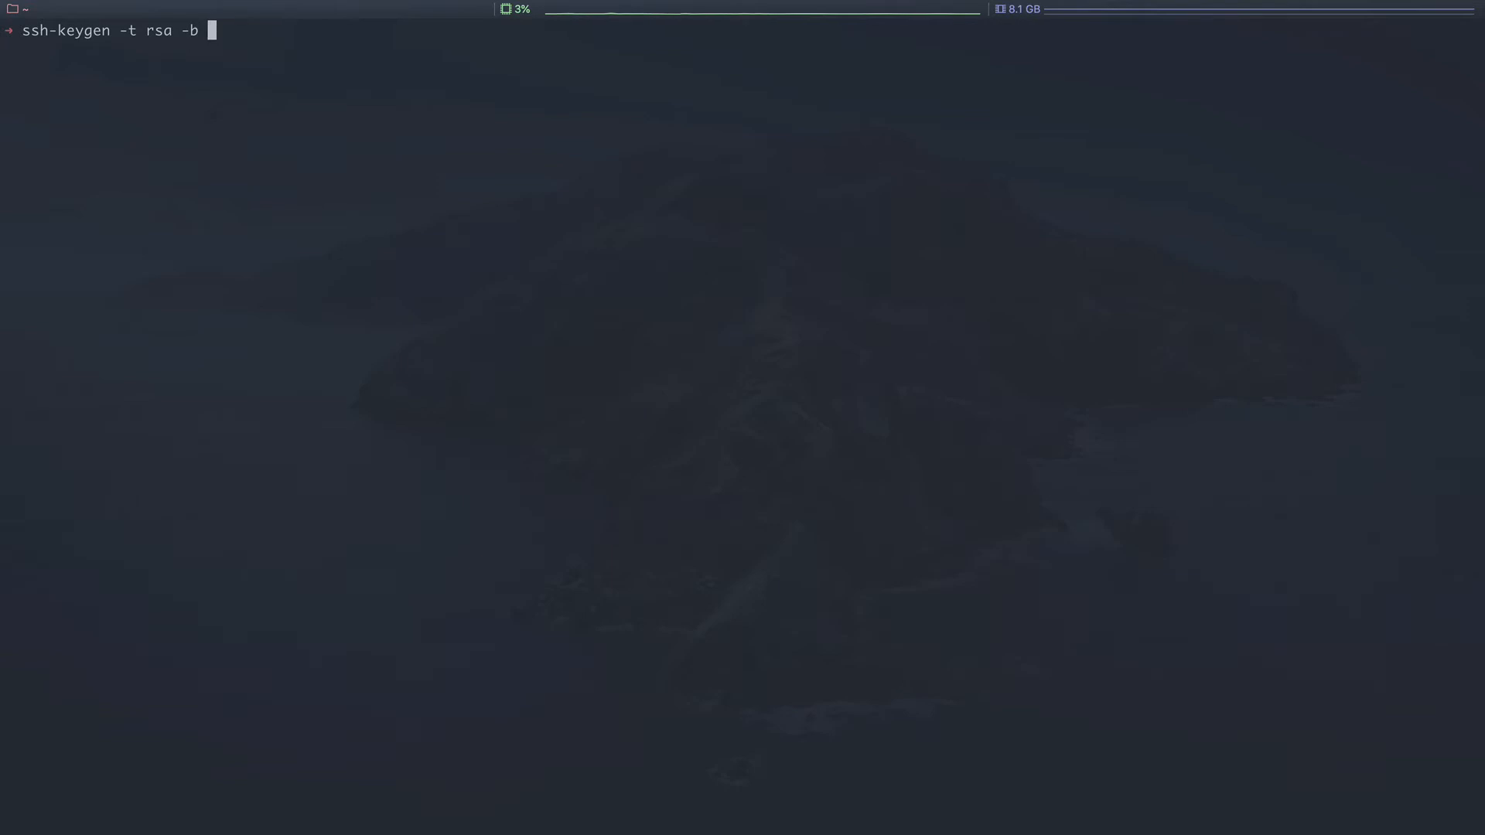
text(4096 -)
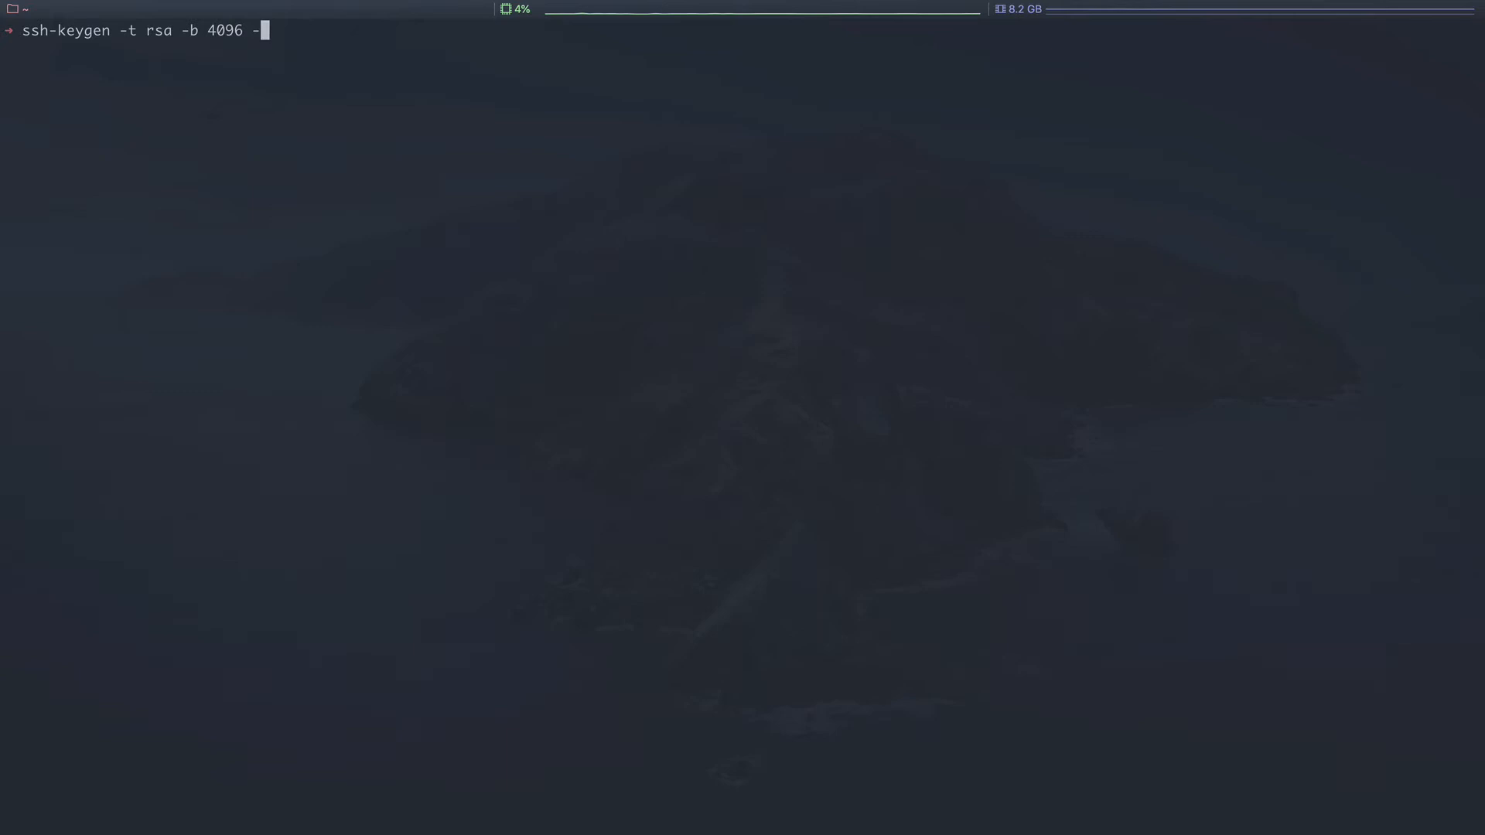
text(C "")
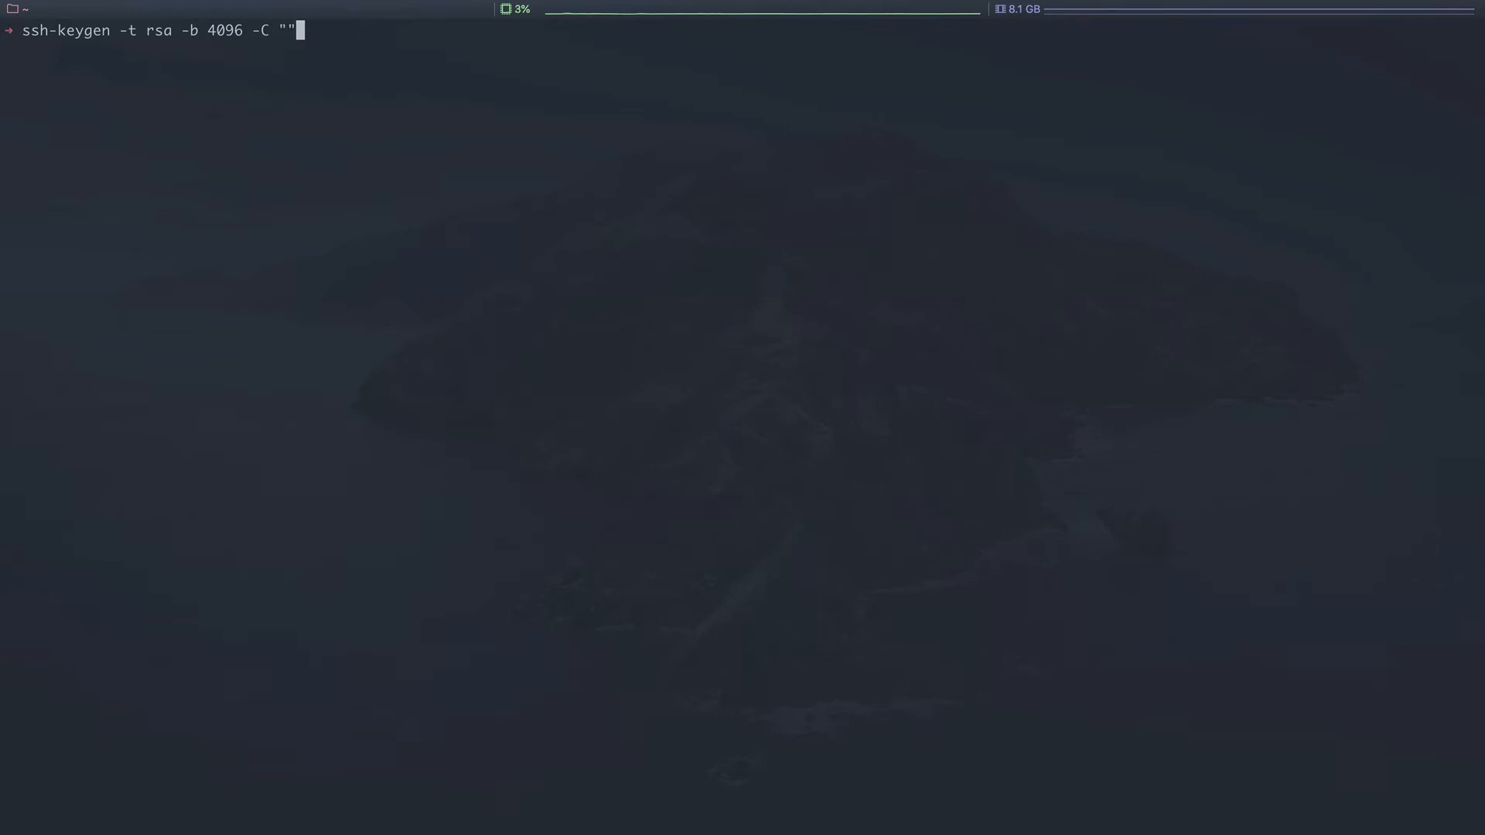
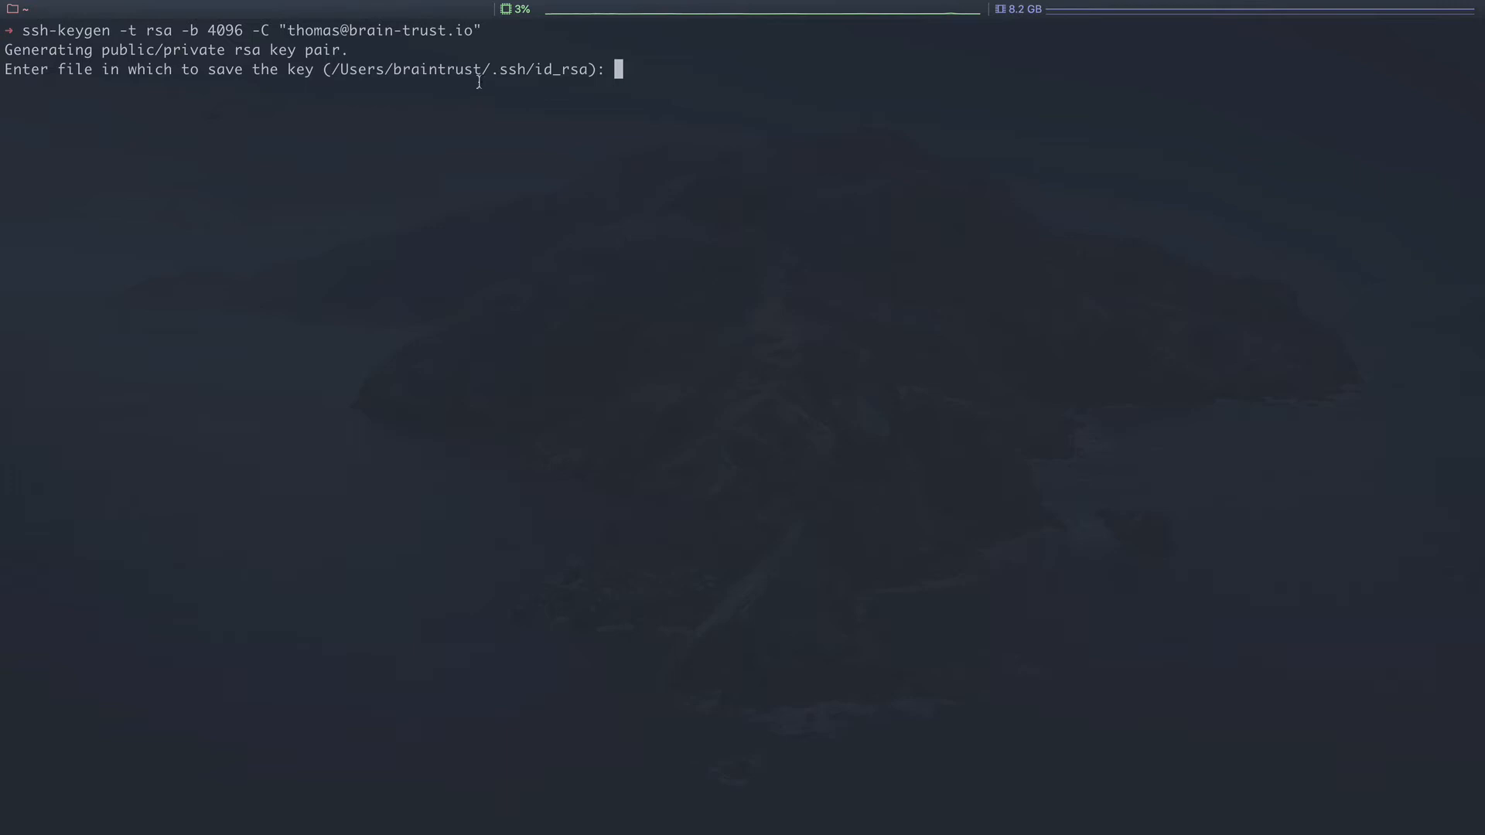
mouse_move(559, 74)
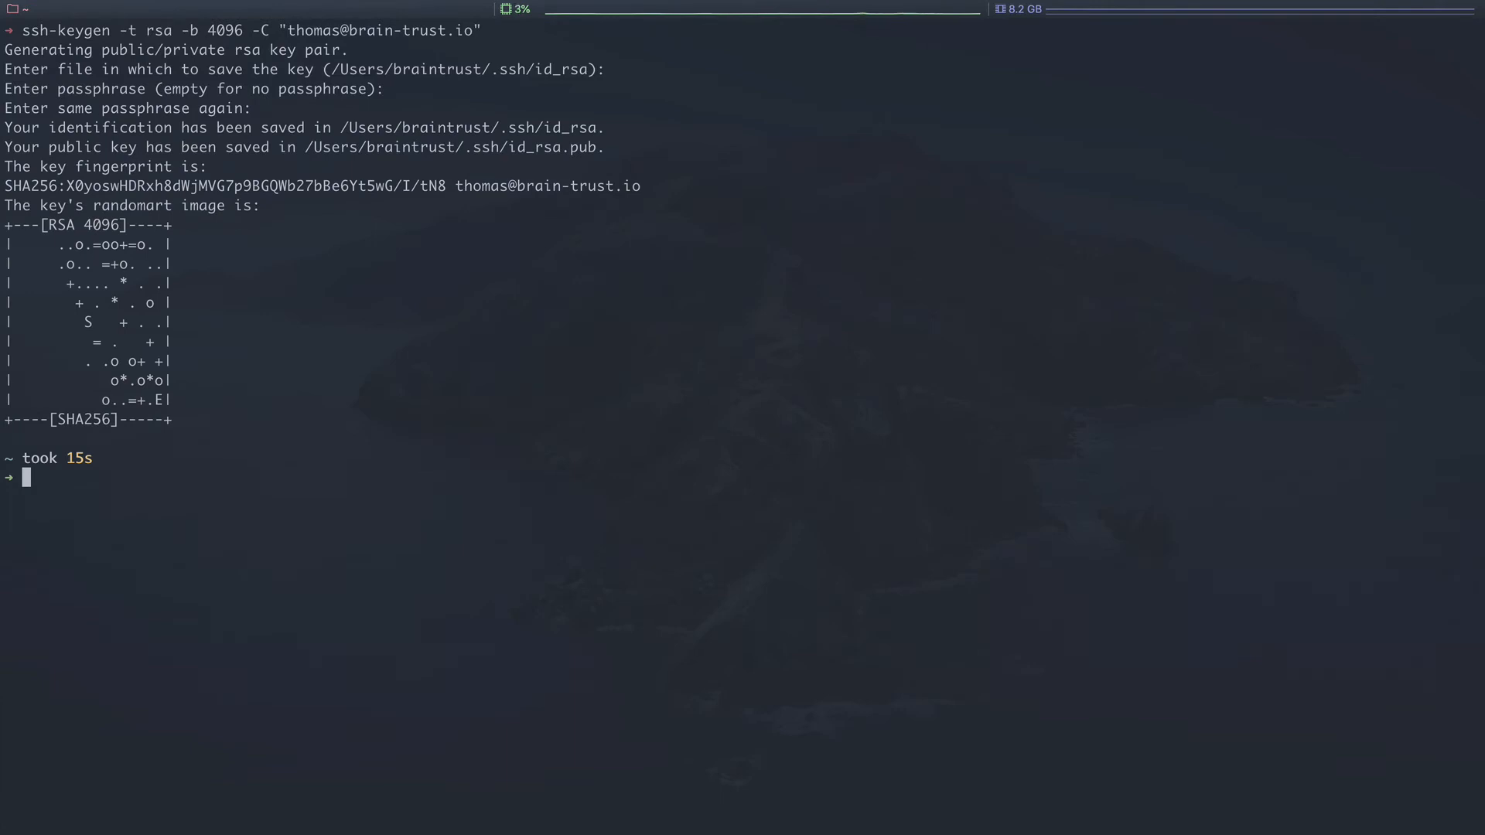
Generate the key pair with default location and passphrase, then cd into ~/.ssh.
text(cd ~.ssh)
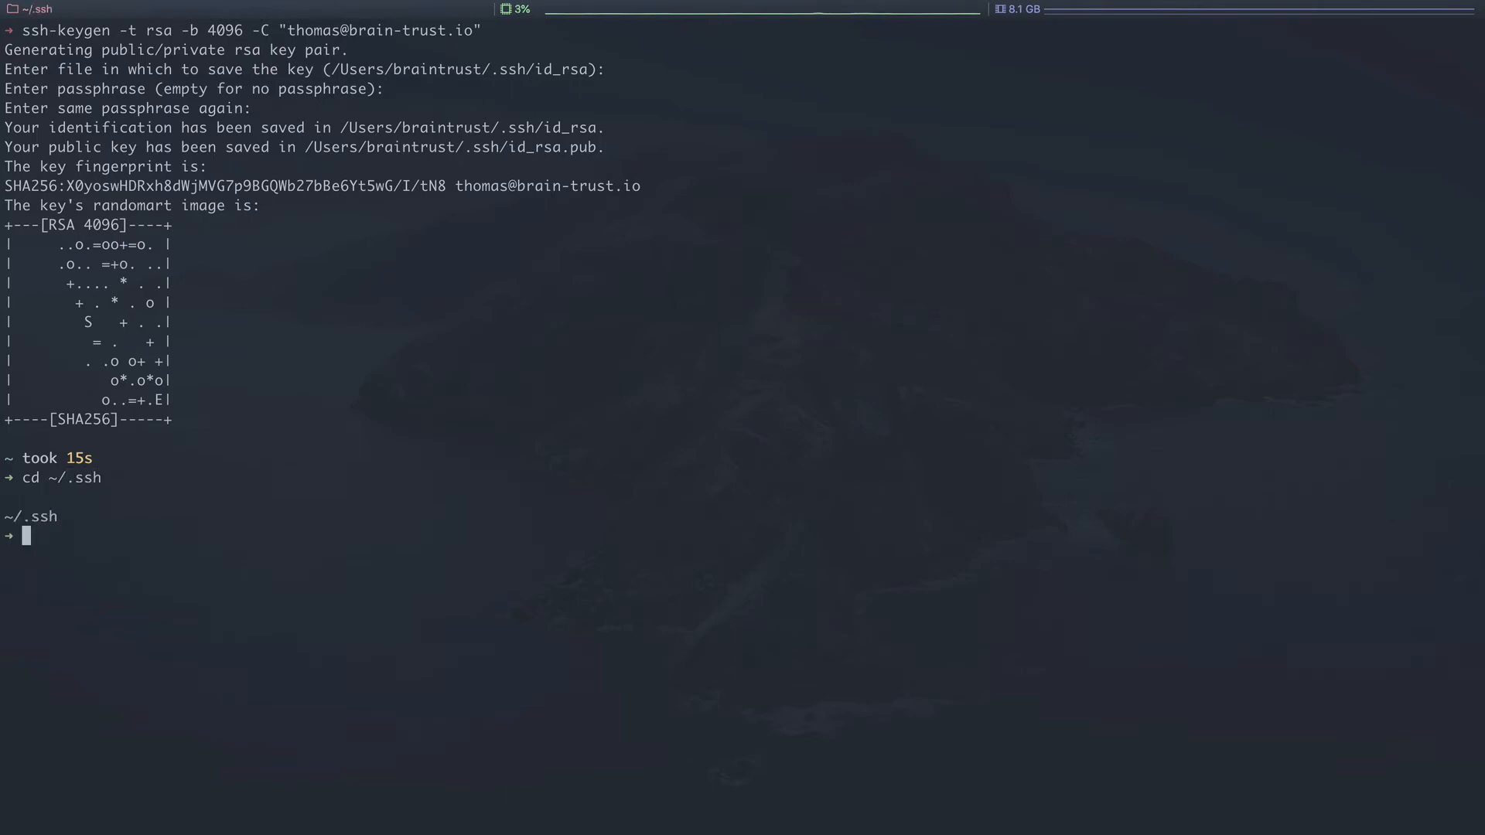
List the .ssh folder to confirm id_rsa and id_rsa.pub, then cat the key contents.
text(ls)
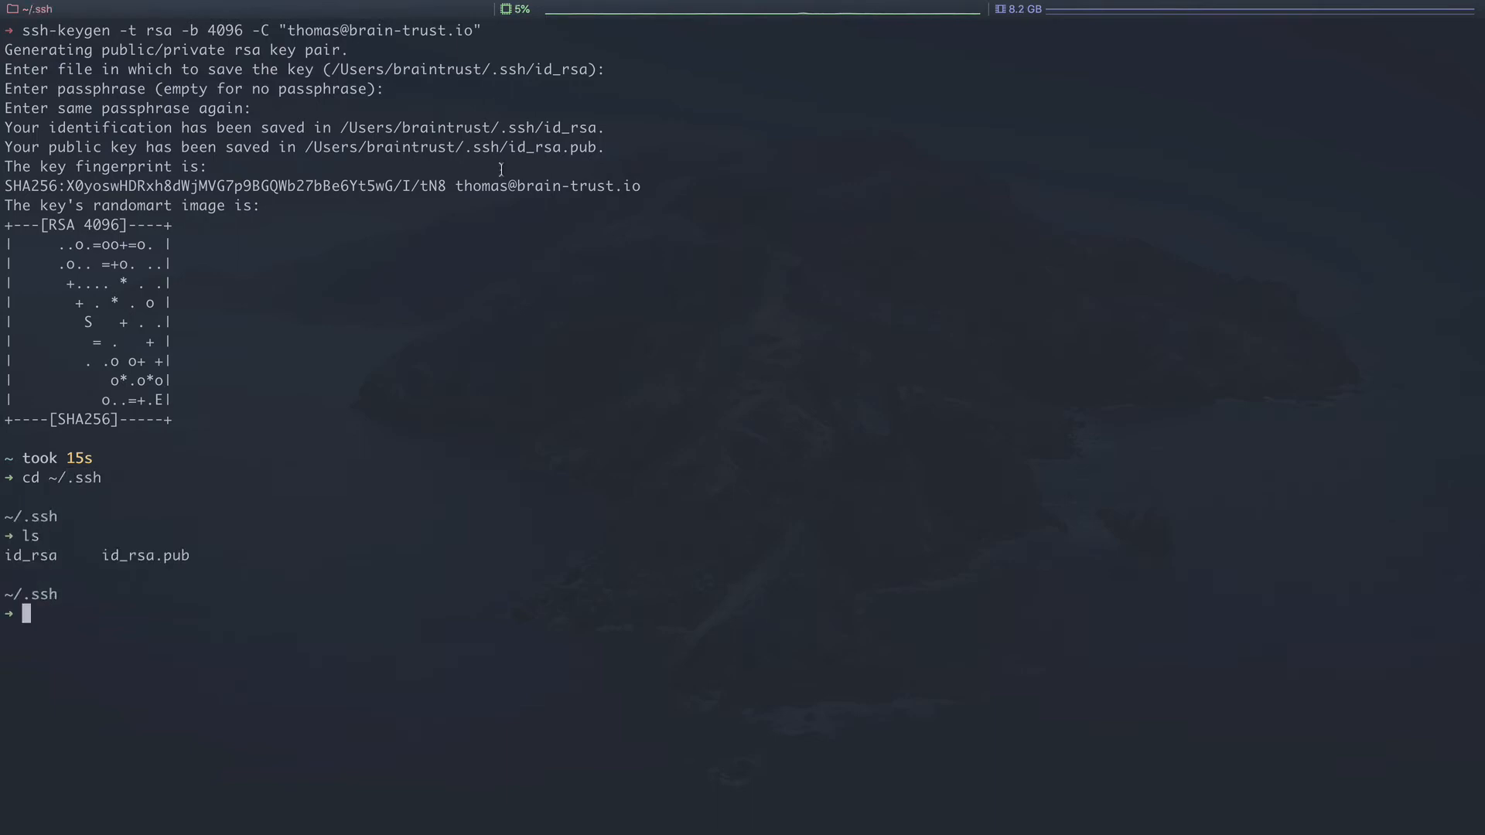
mouse_move(82, 606)
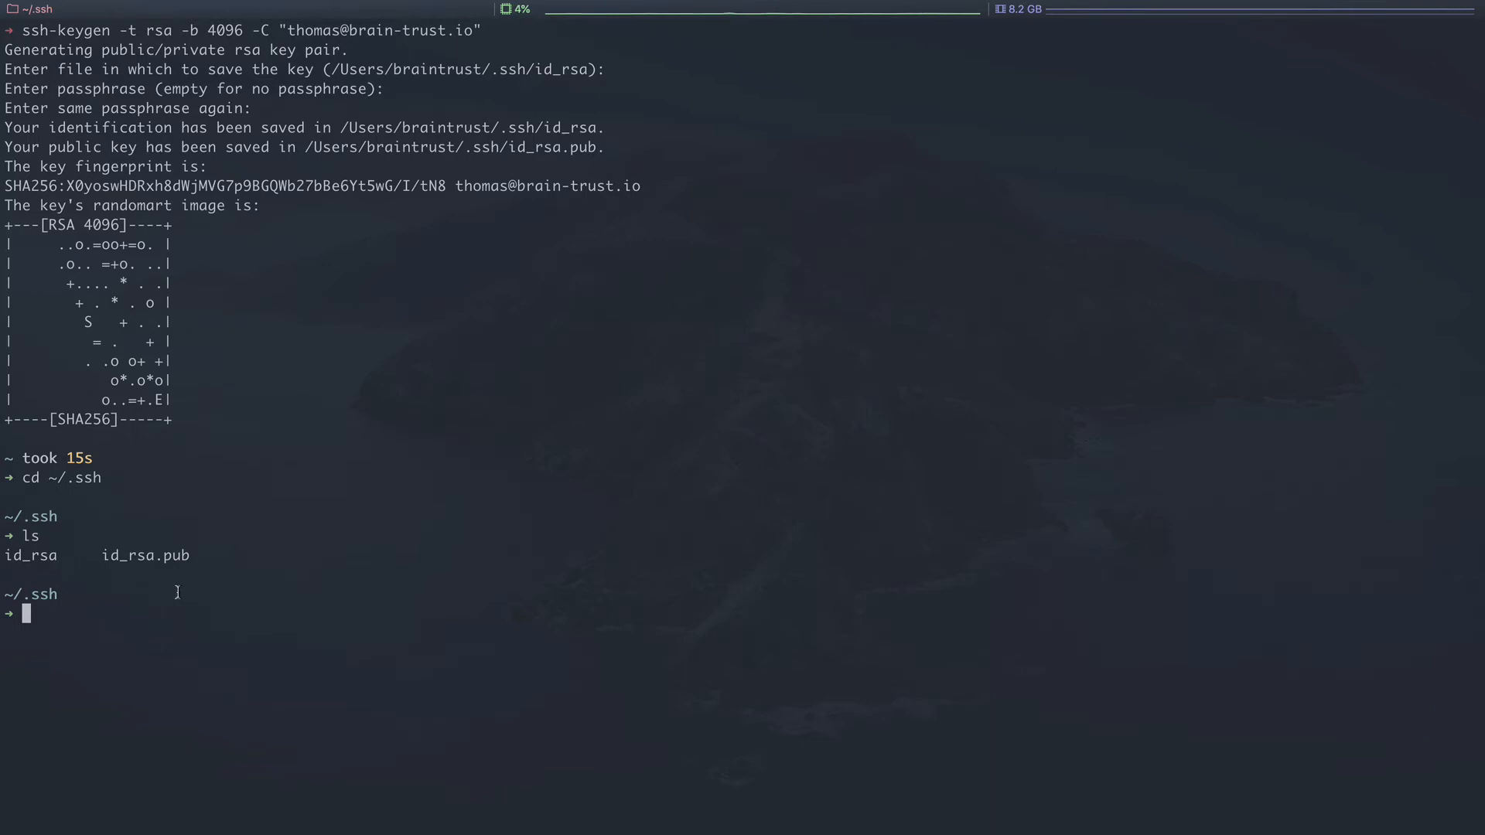
text(cat id_rsa)
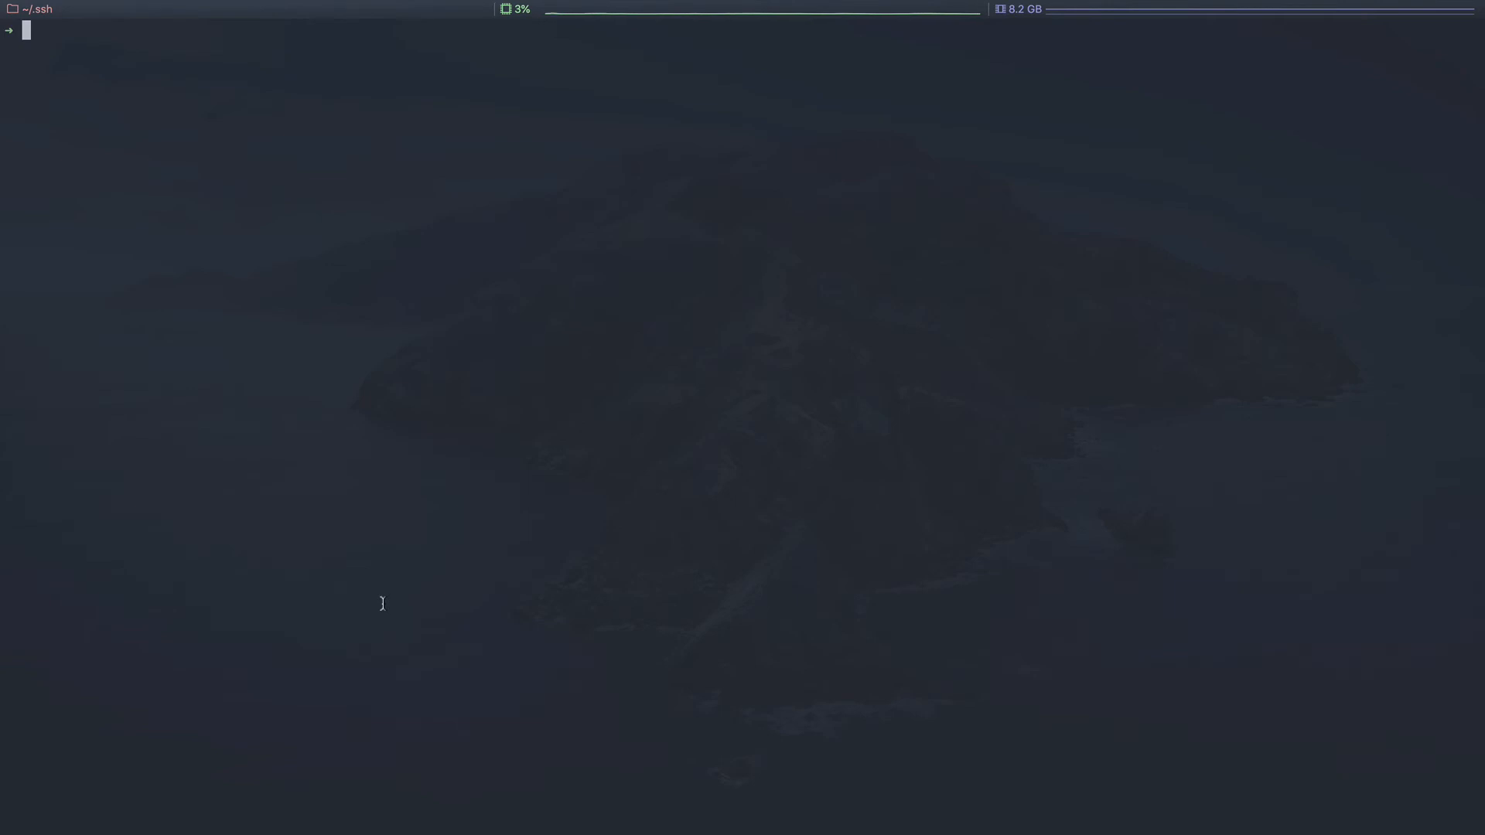
text(ssh dpeloy)
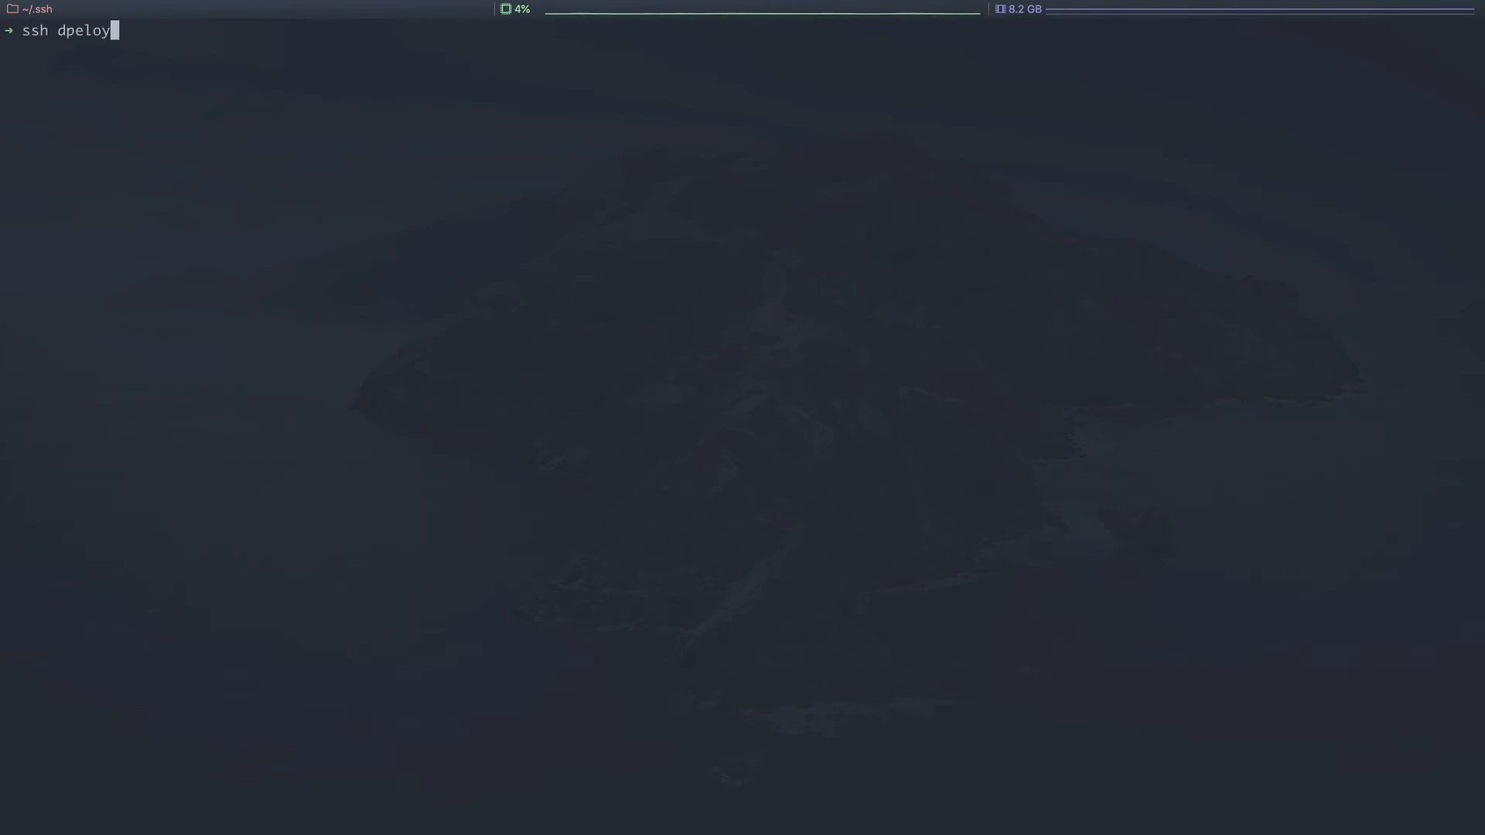
key(BackSpace)
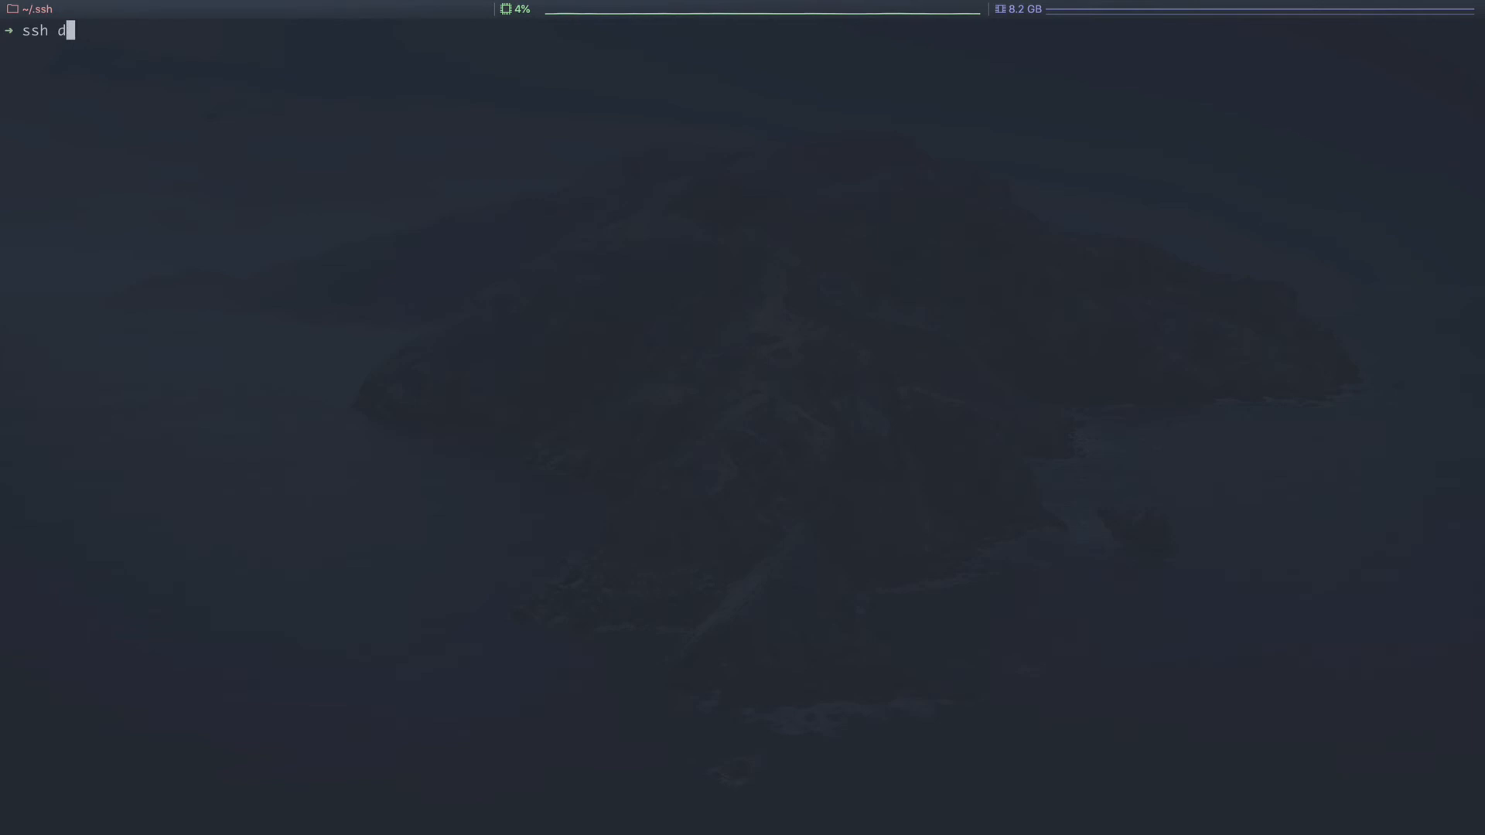
text(eploy@)
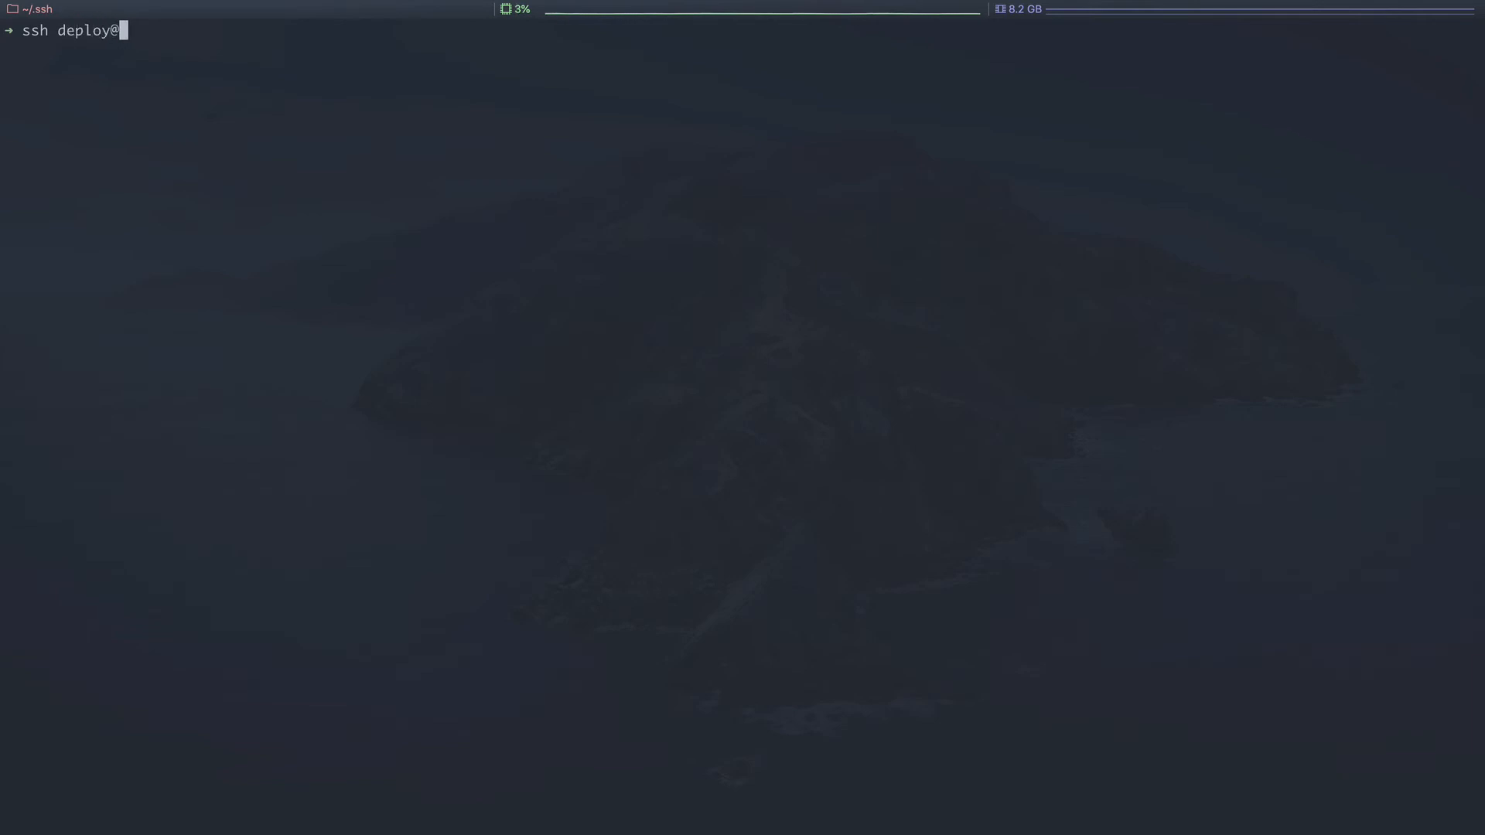
text(52.55)
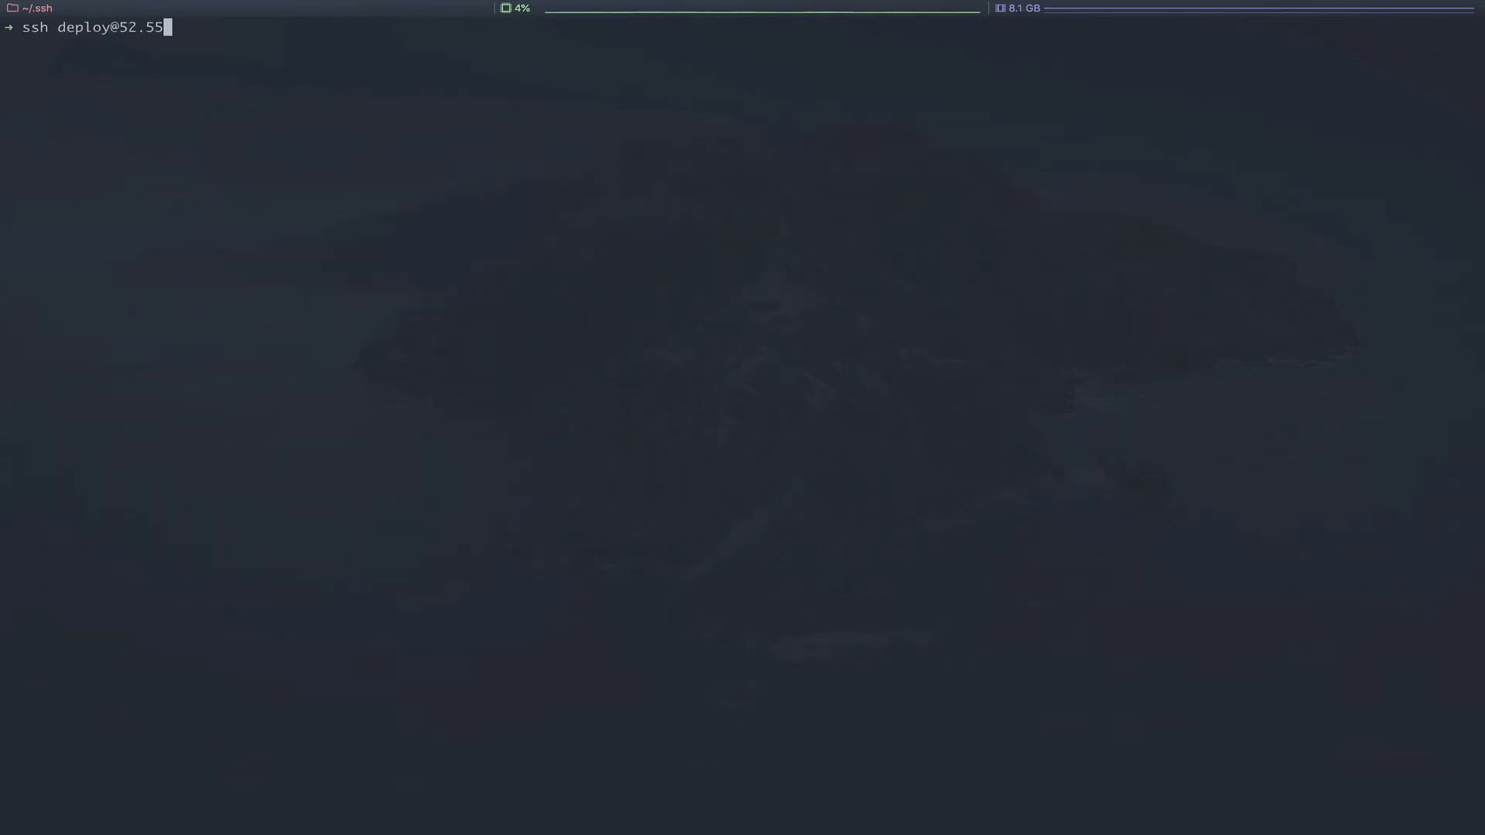
text(.144.44)
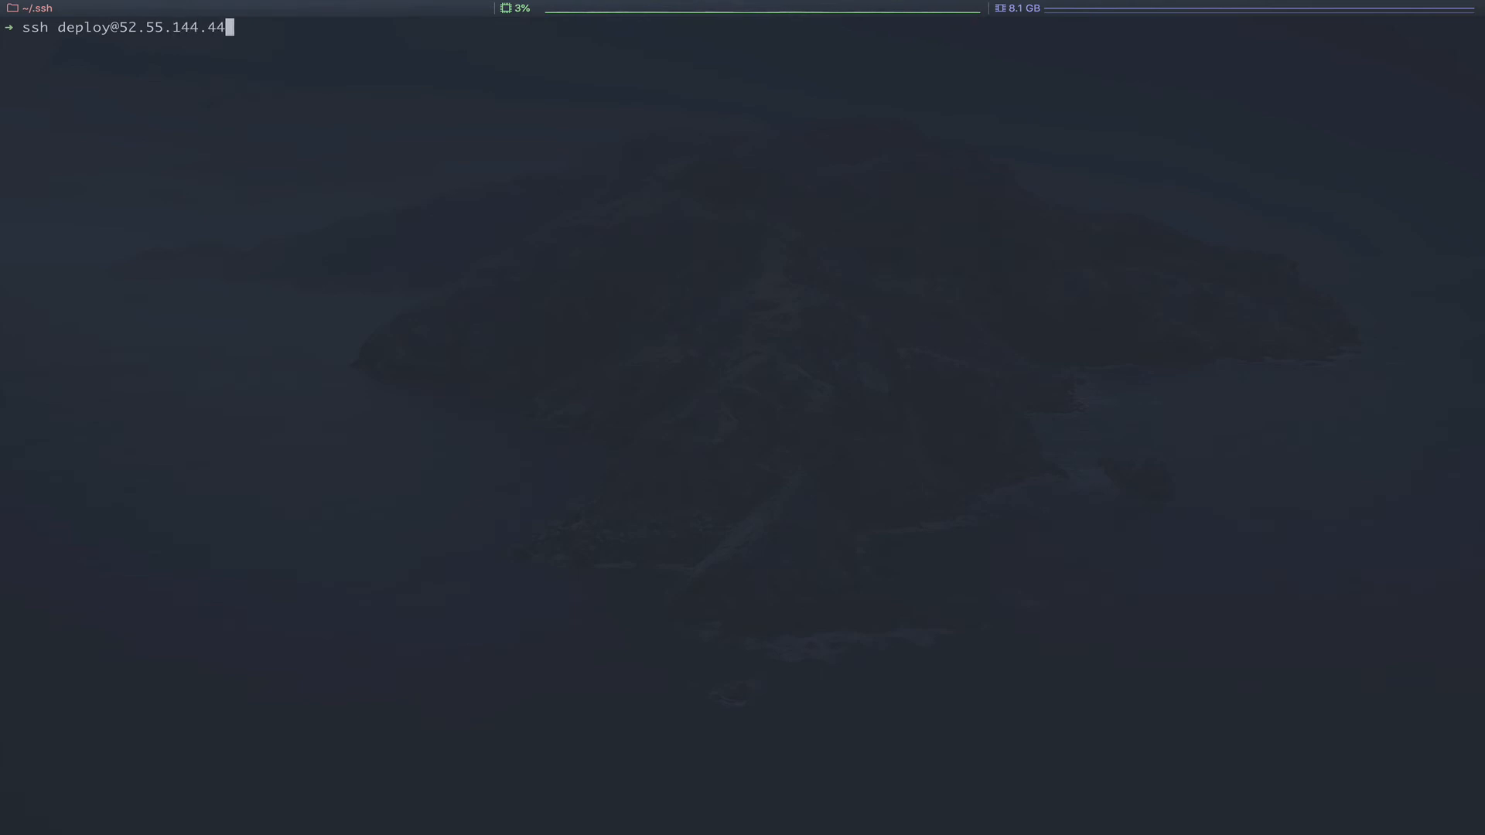
text(yes)
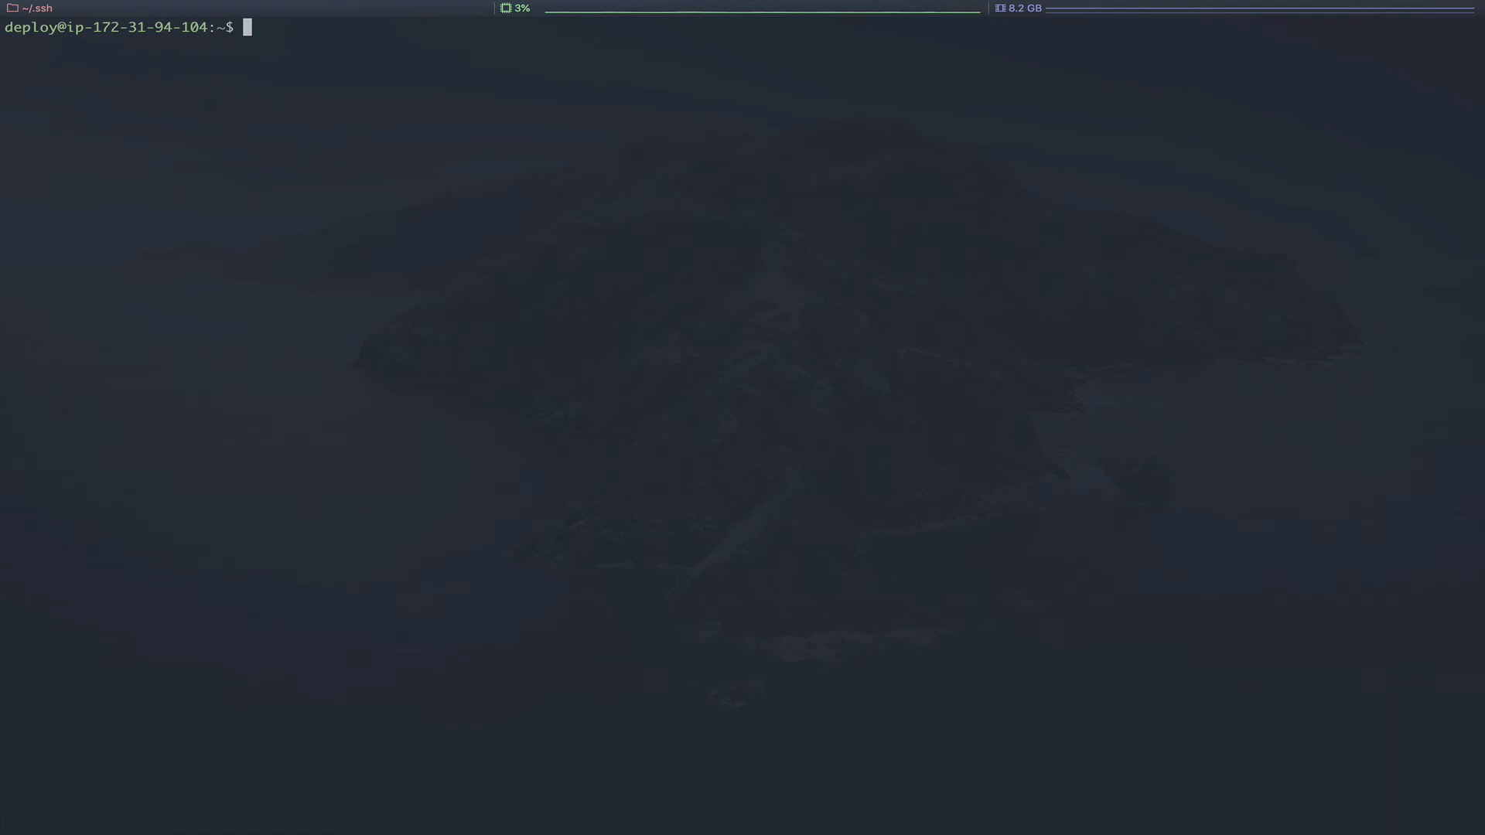
Edit authorized_keys with sudo nano in .ssh, paste the public key and save with Ctrl+X.
text(cd)
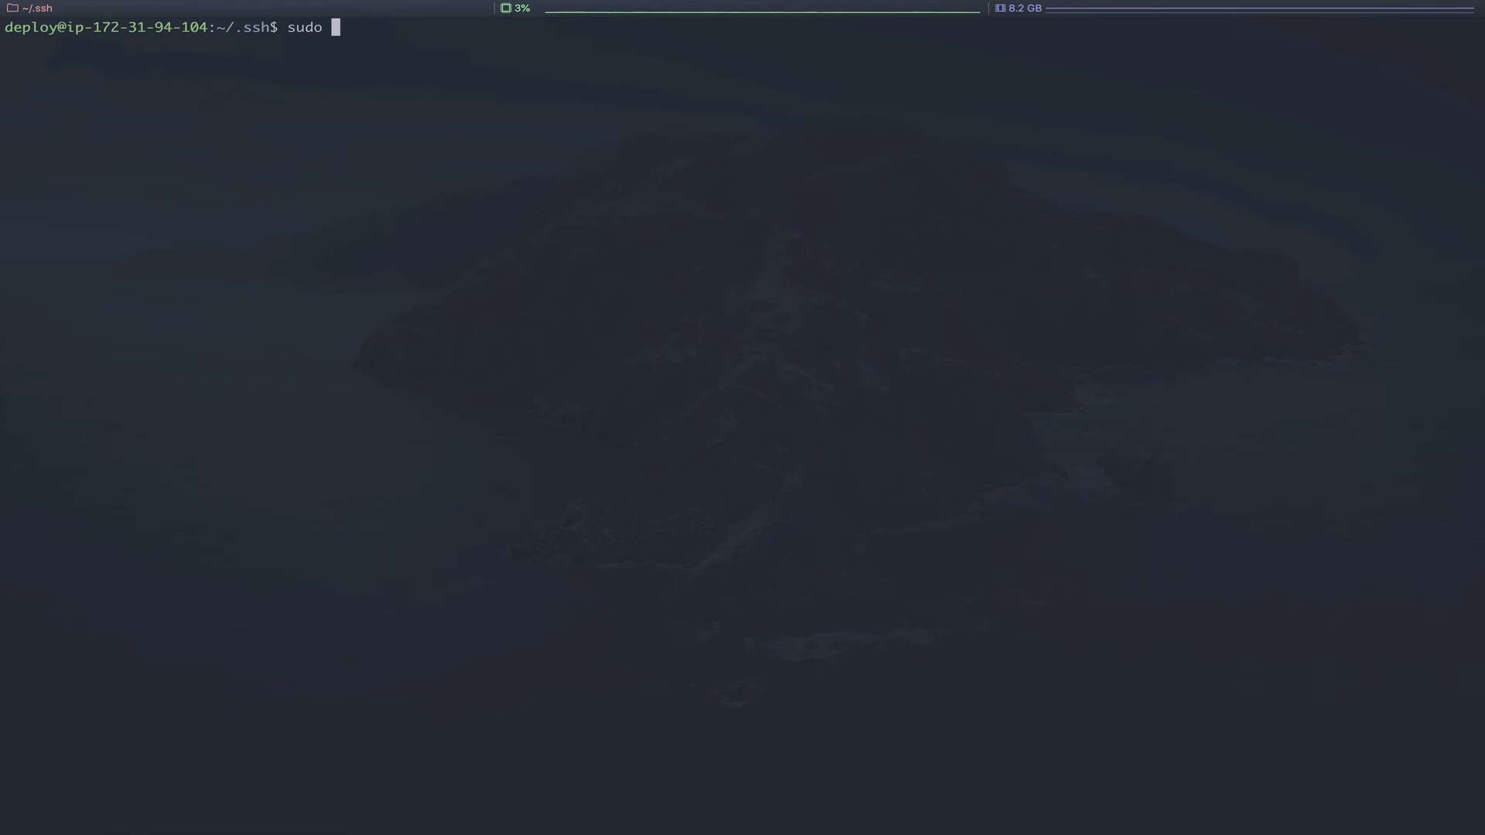
text(nano autho)
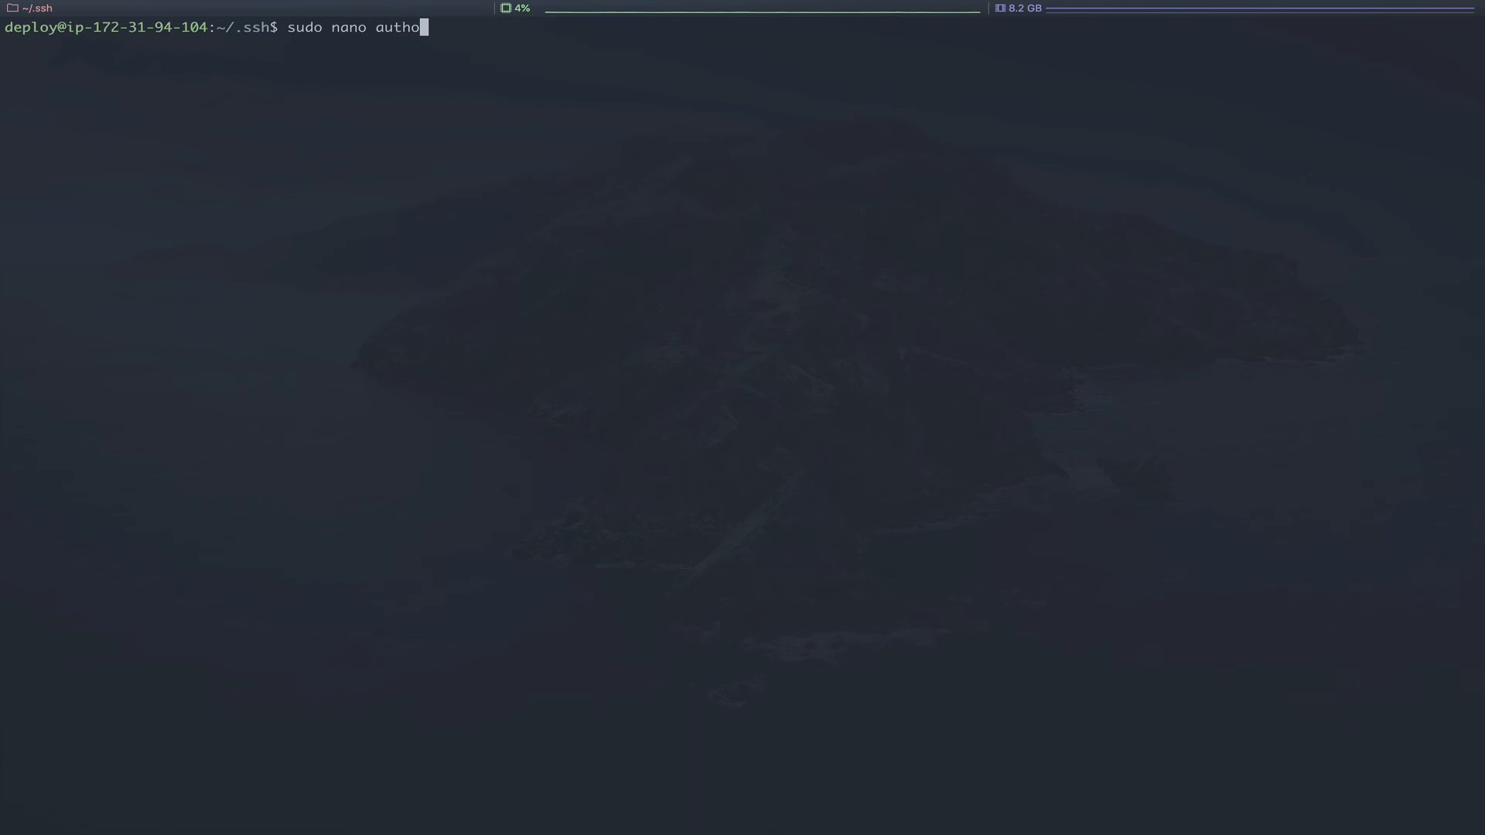
text(rized_)
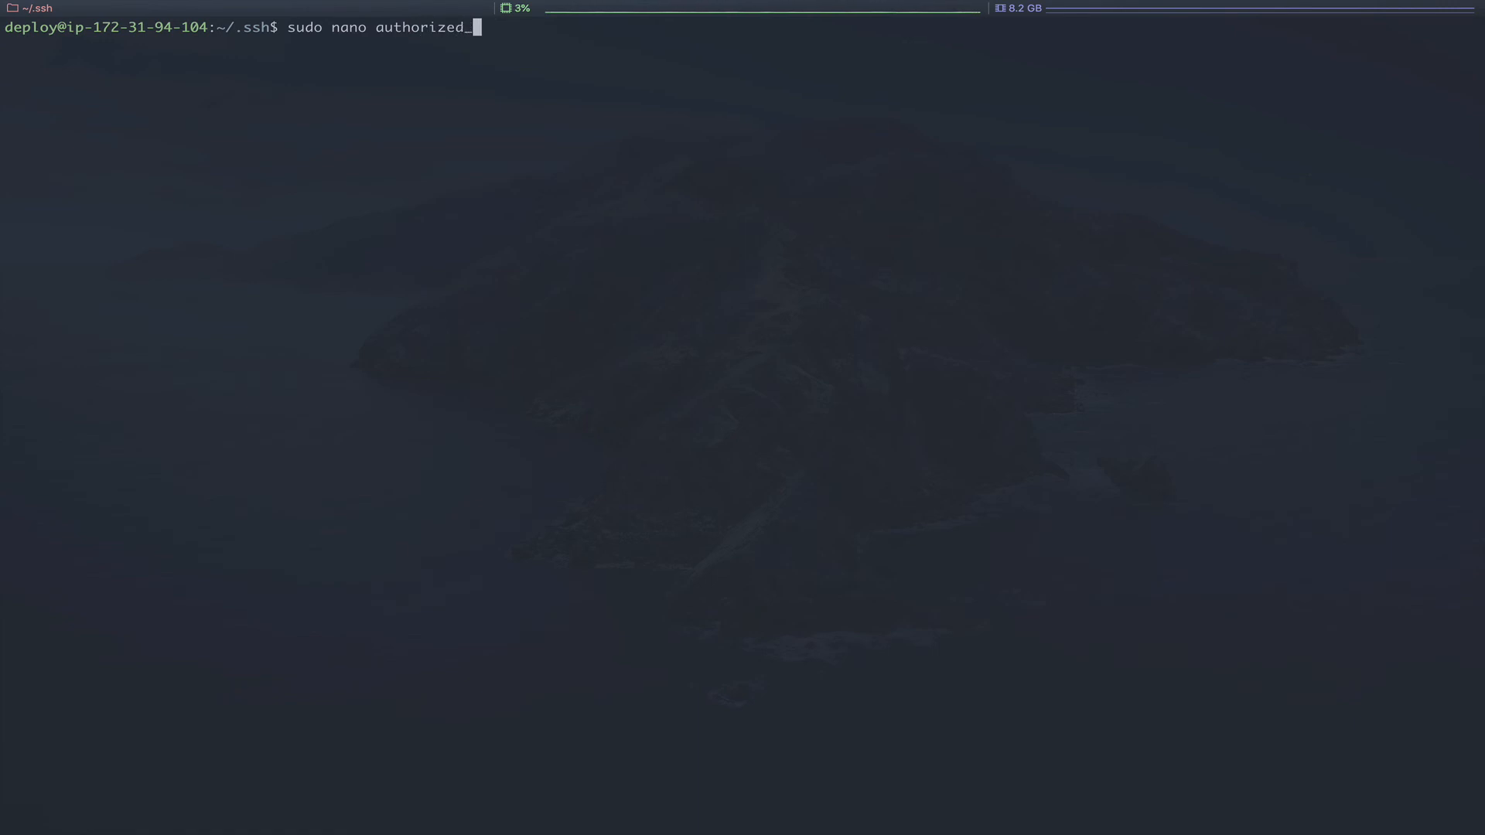
text(keys)
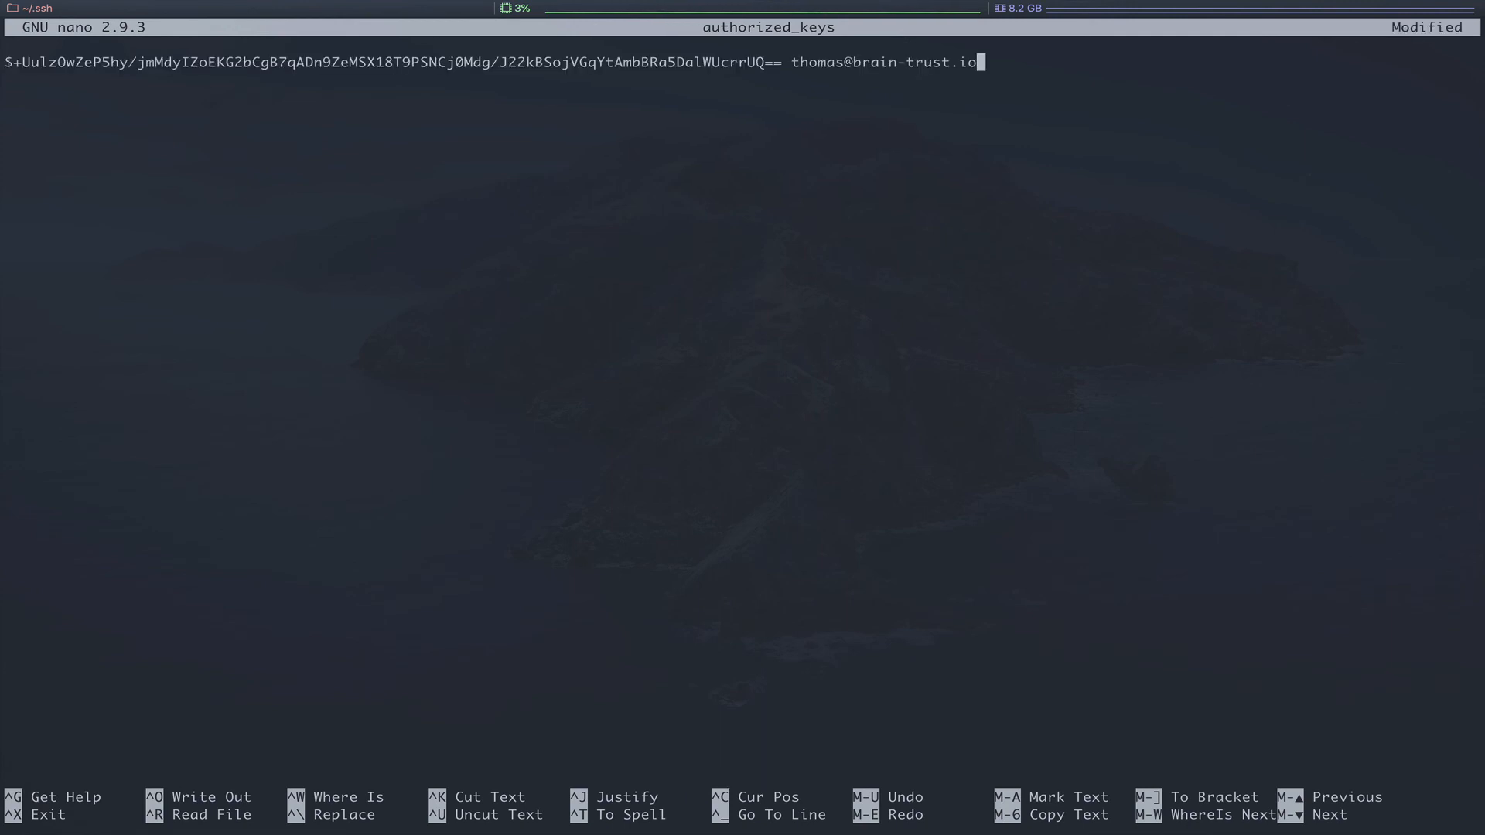
key(ctrl+x)
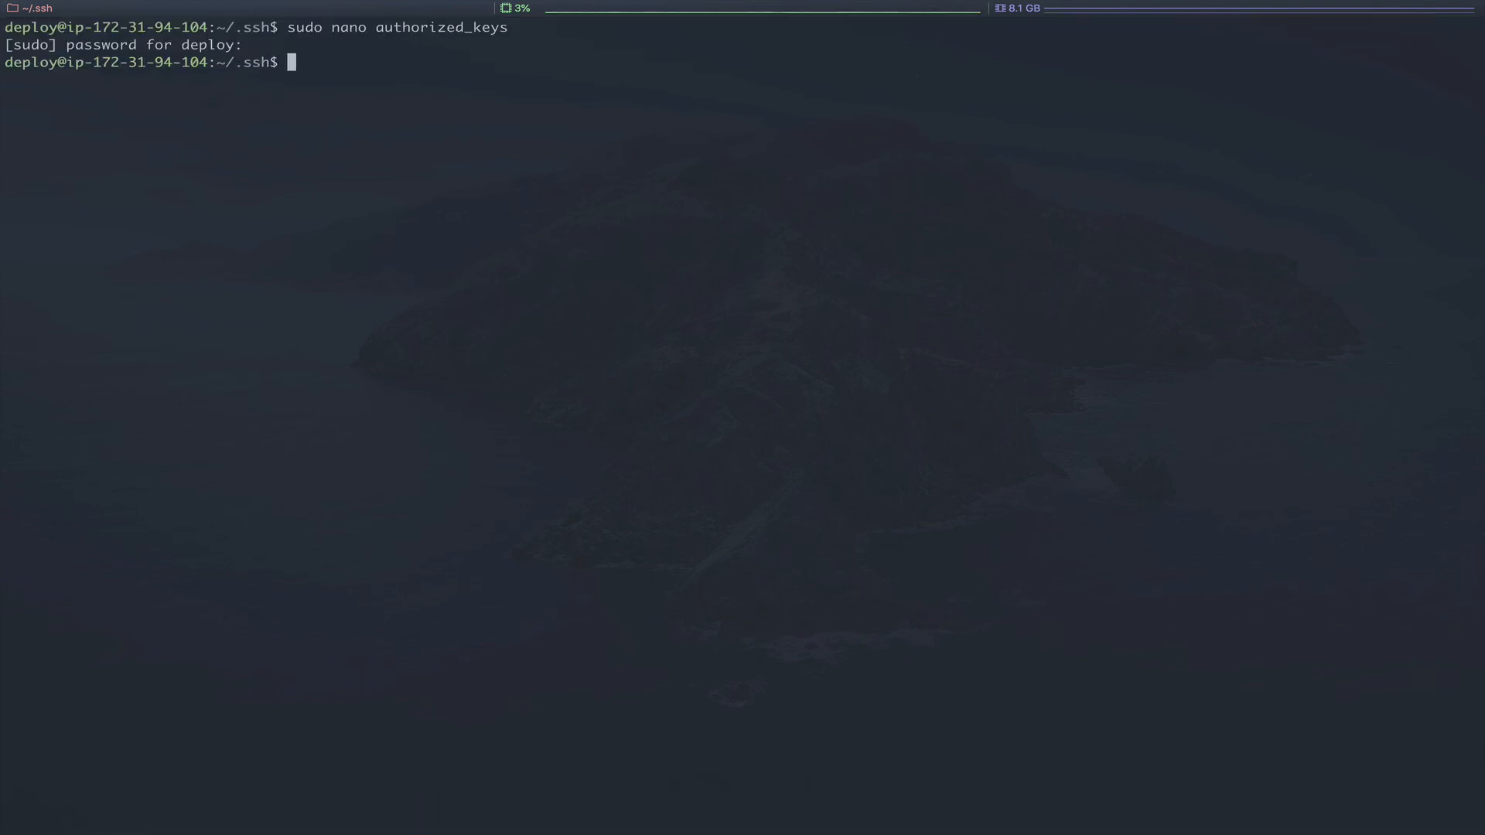
text(exit)
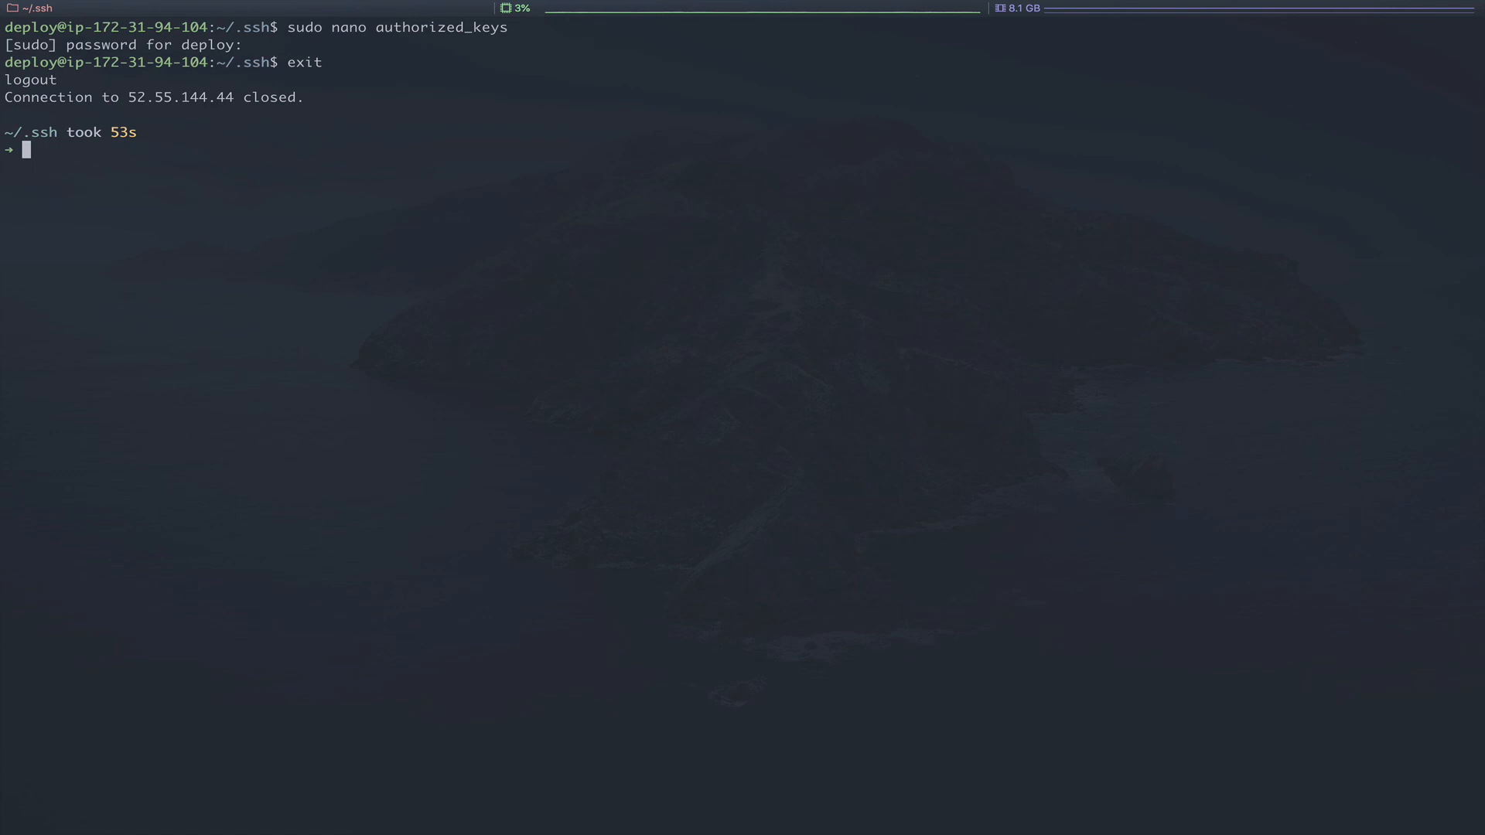
text(ssh deploy@52.55.144.44)
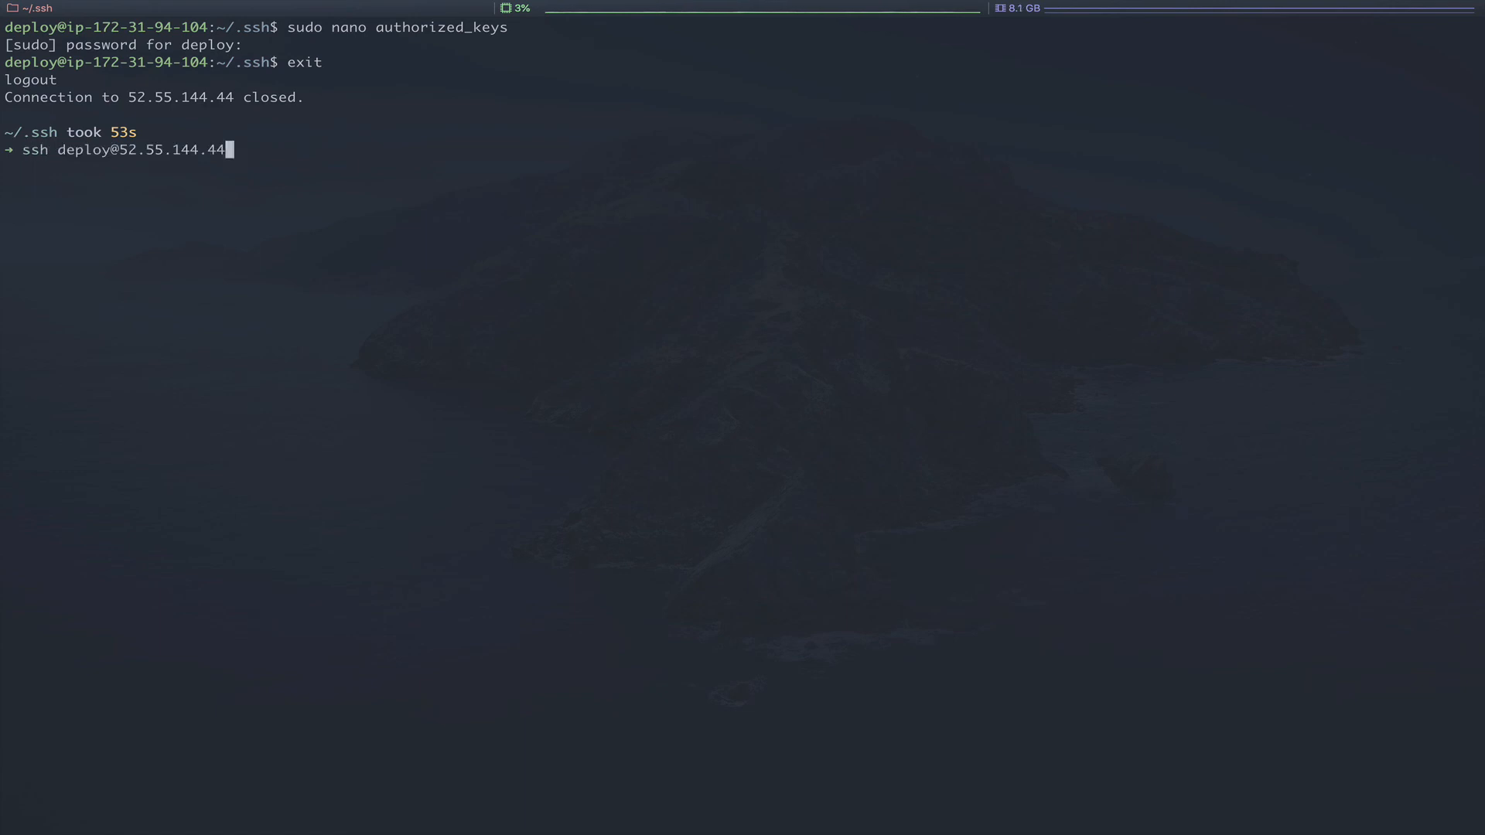